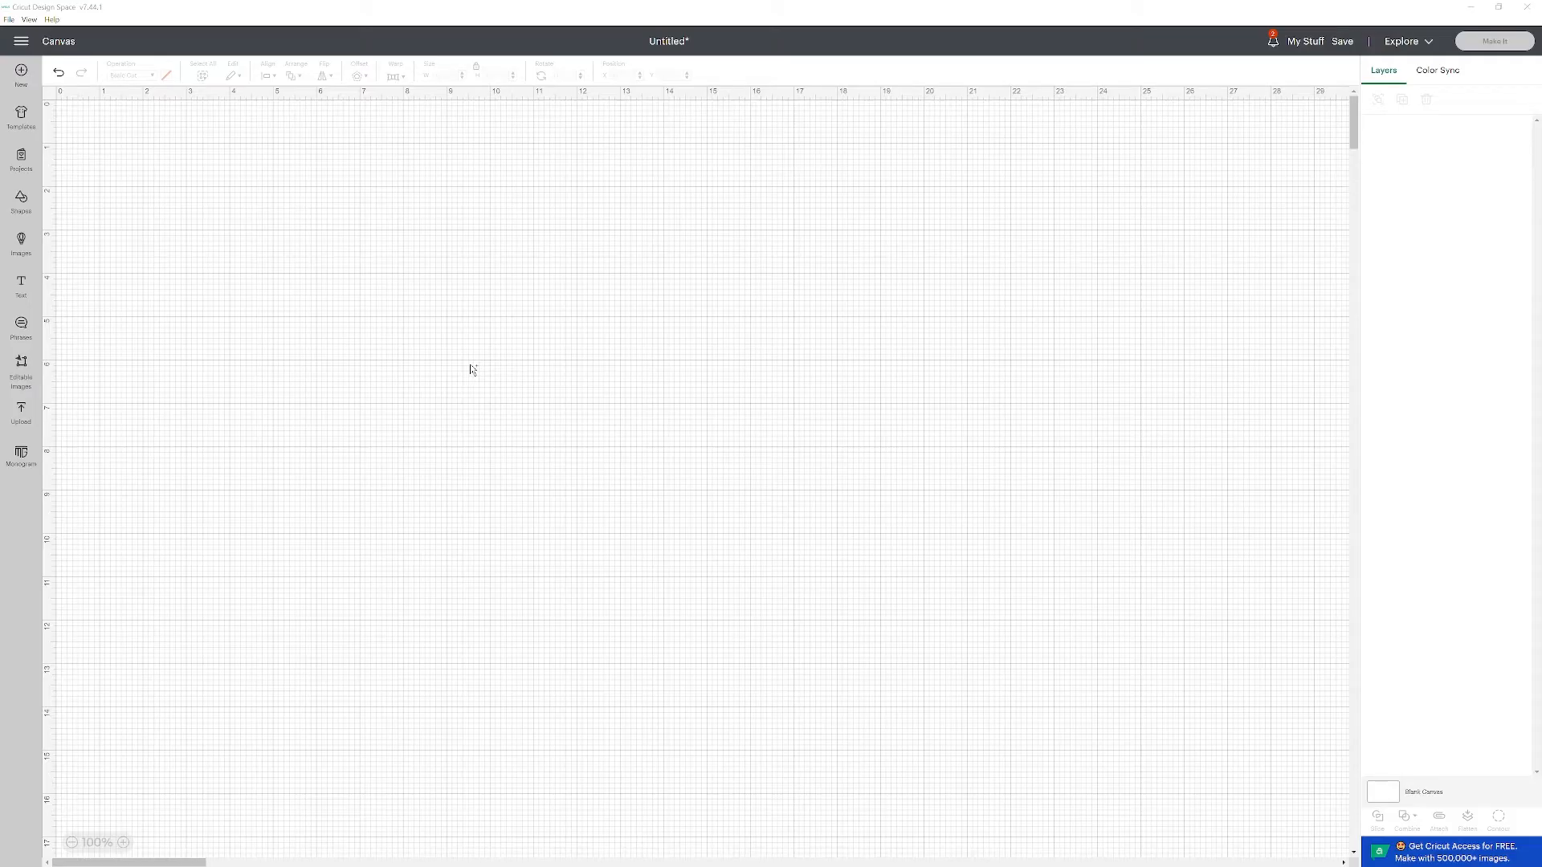
mouse_move(240, 352)
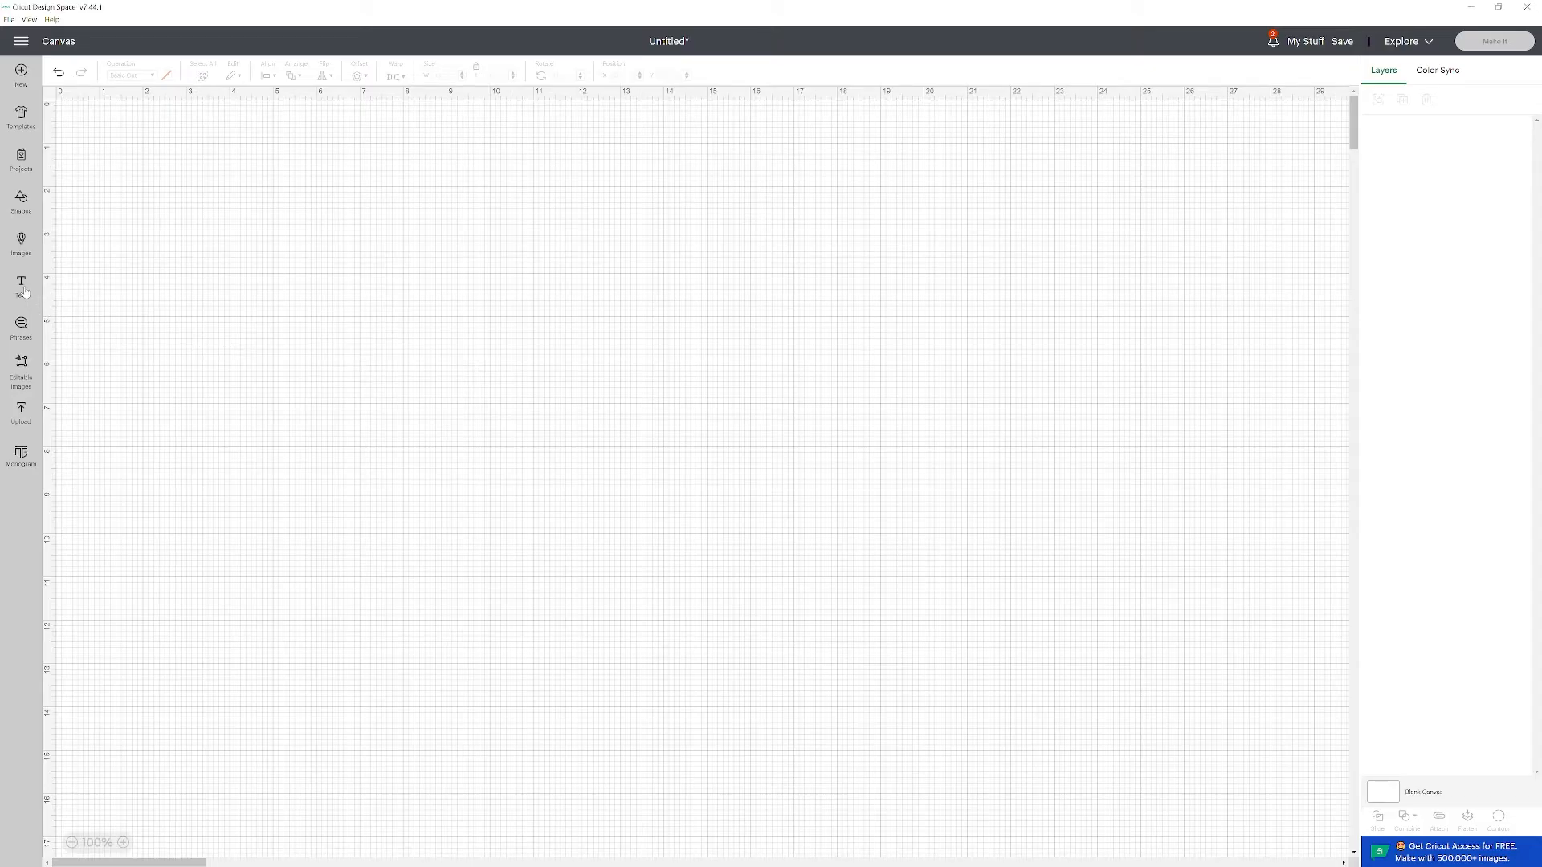
- Add text reading 'OUTLINE' and set it in the Nothing Bad Days font
left_click(21, 286)
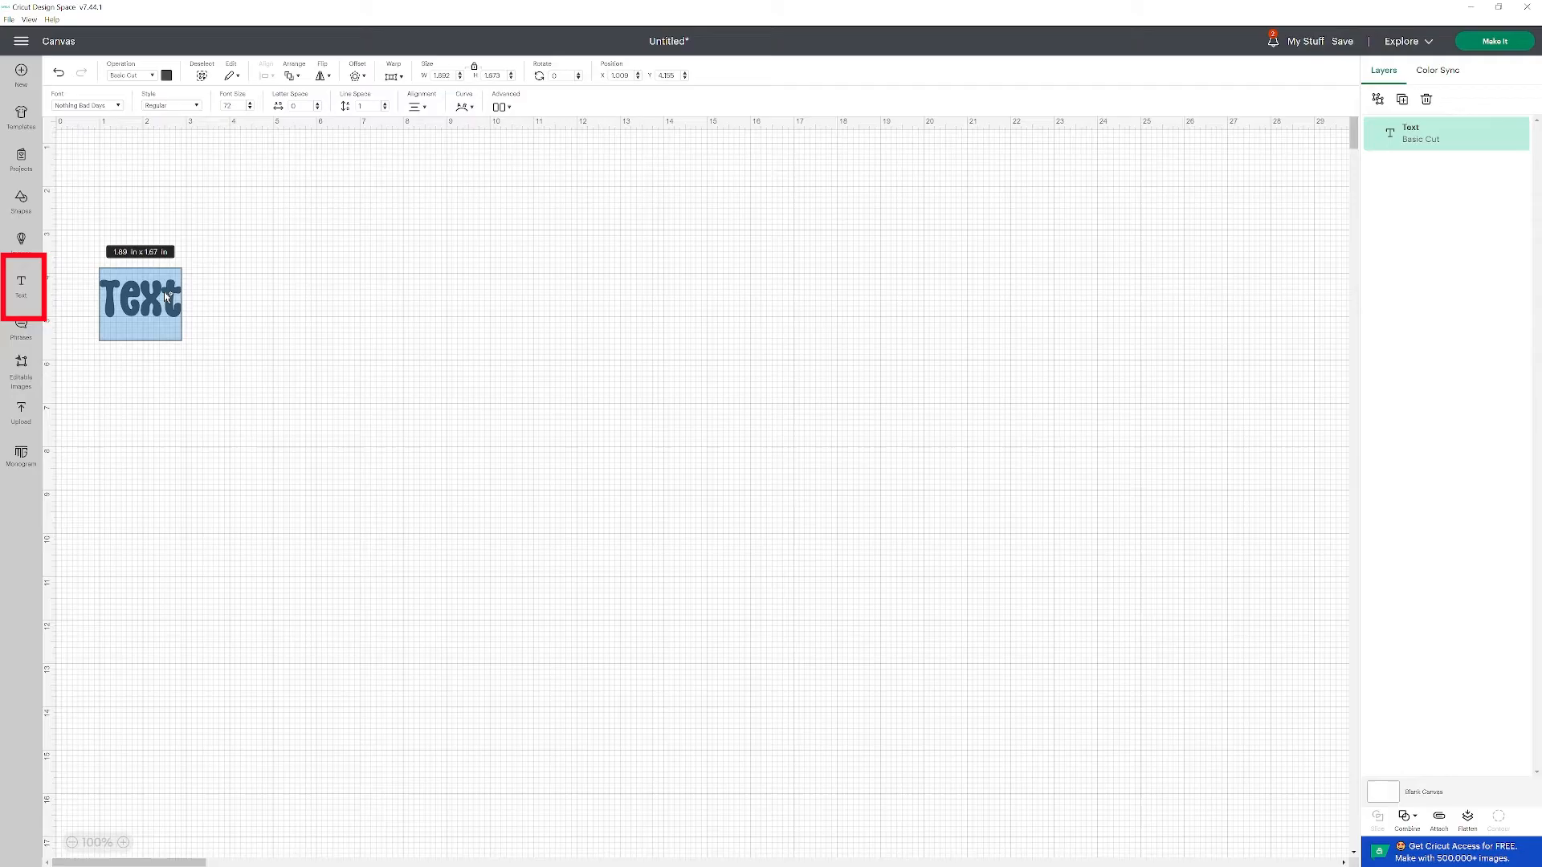
type("OUTLINE")
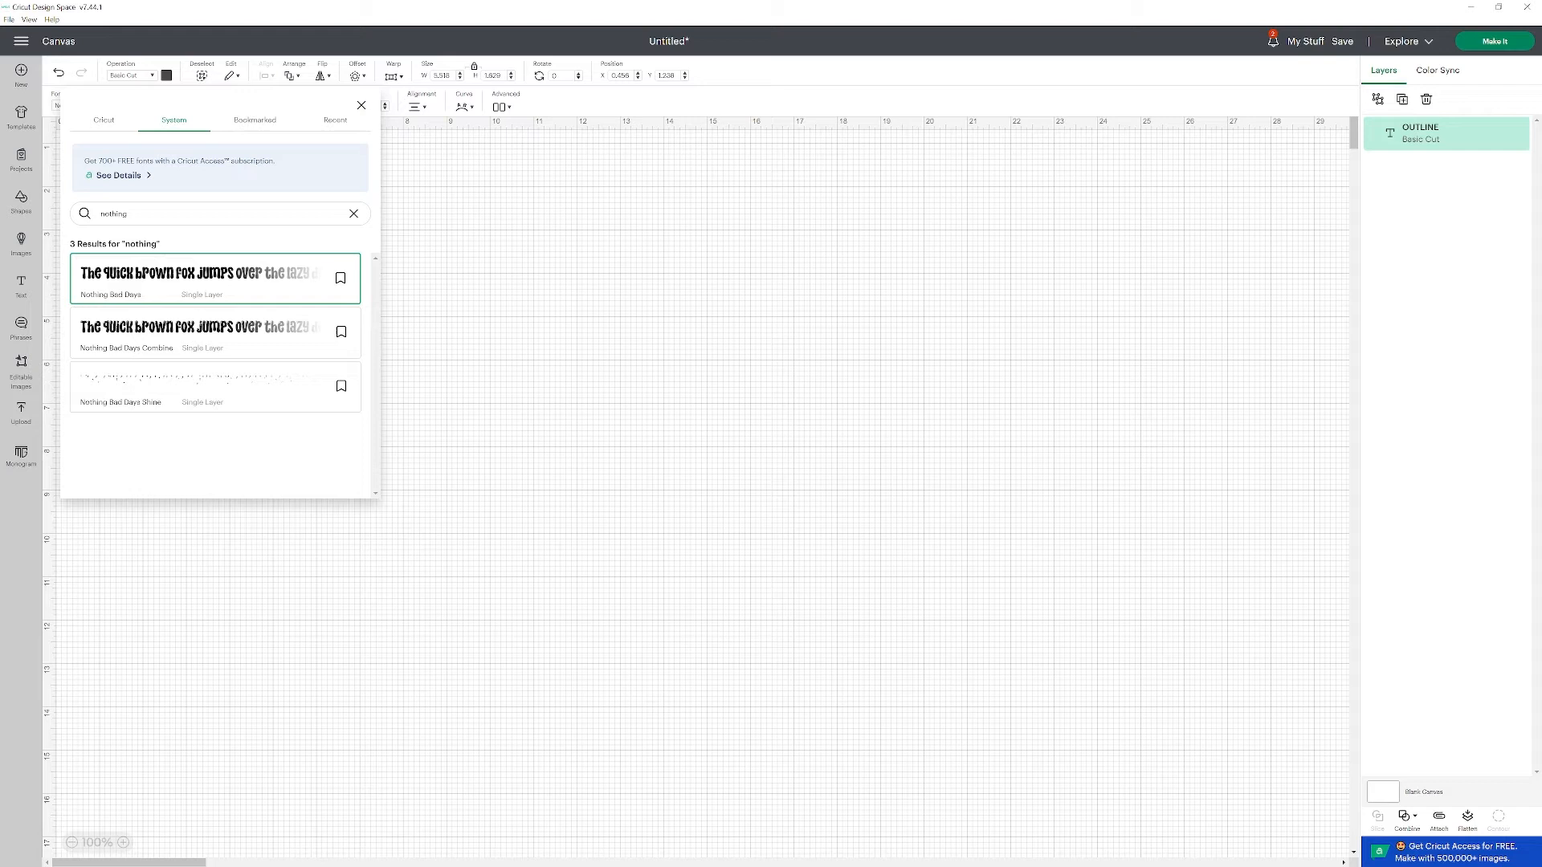
left_click(196, 279)
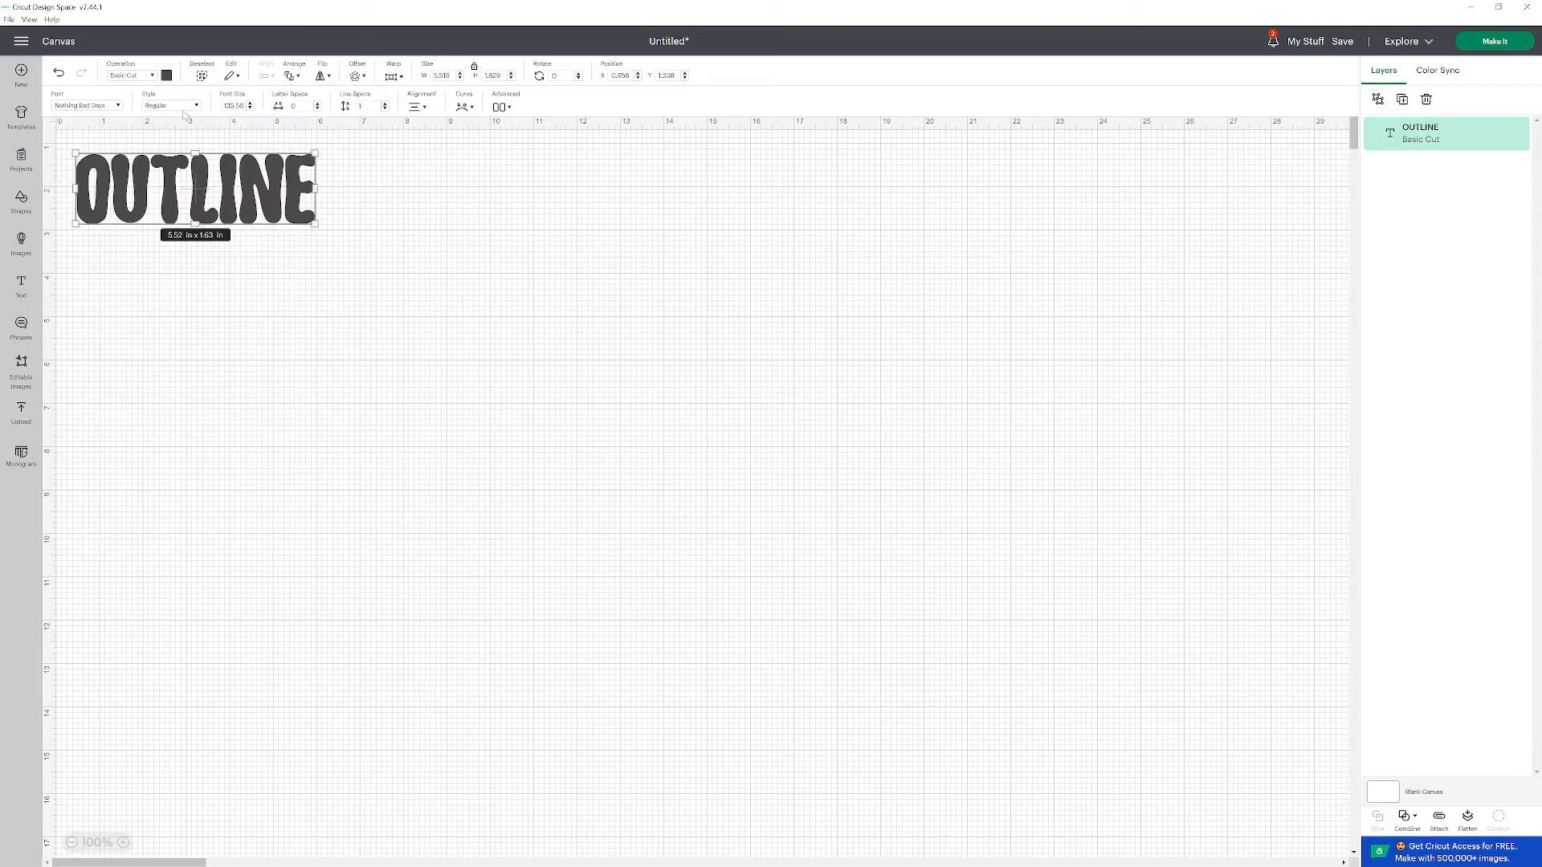
- Colour the OUTLINE text navy blue and raise its letter spacing to about 0.7
left_click(166, 76)
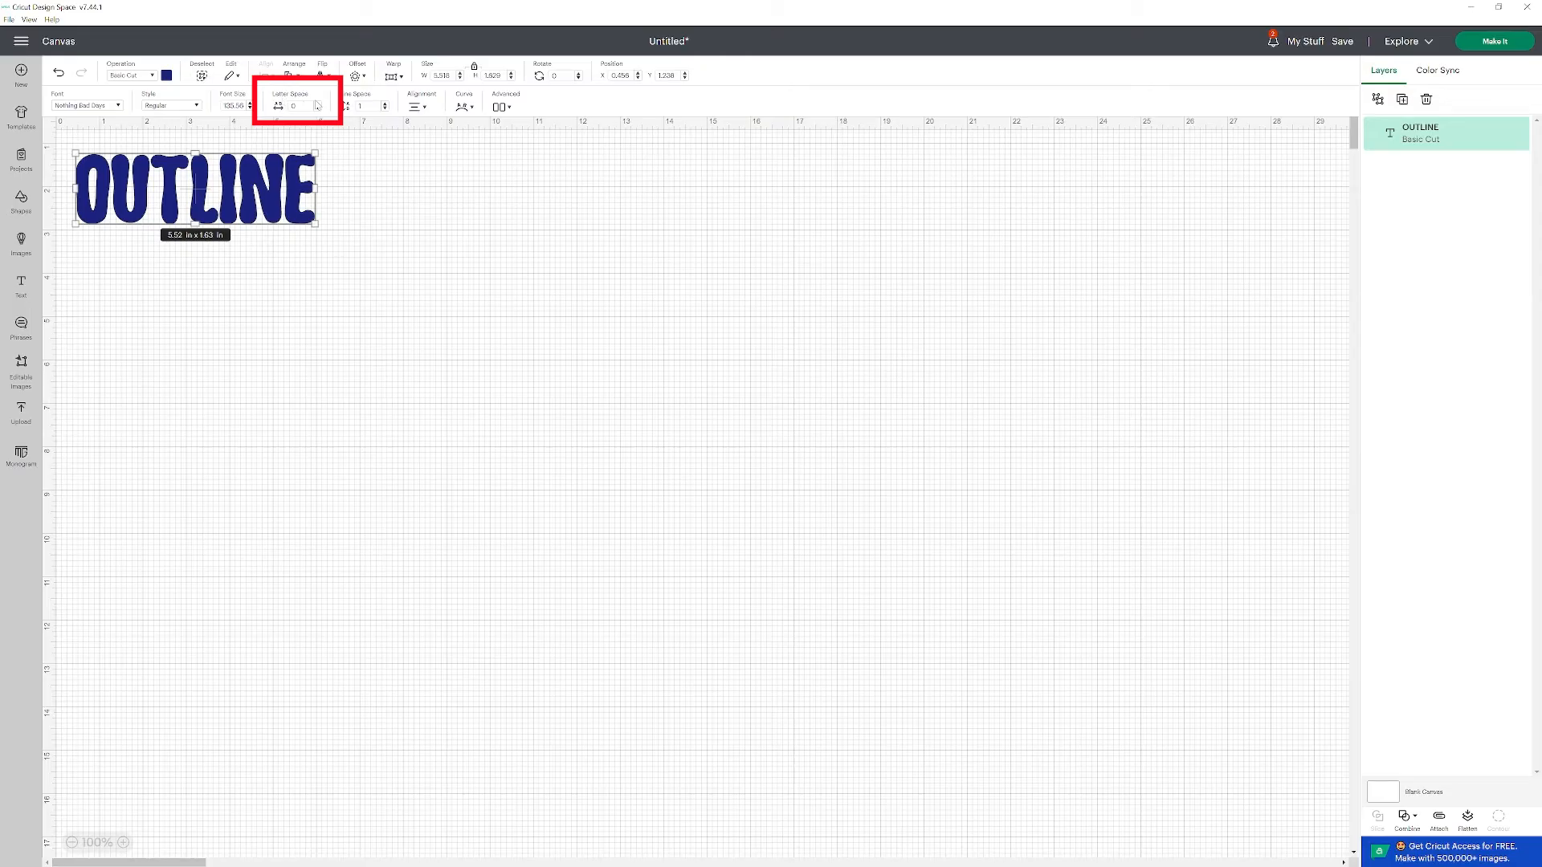
left_click(318, 104)
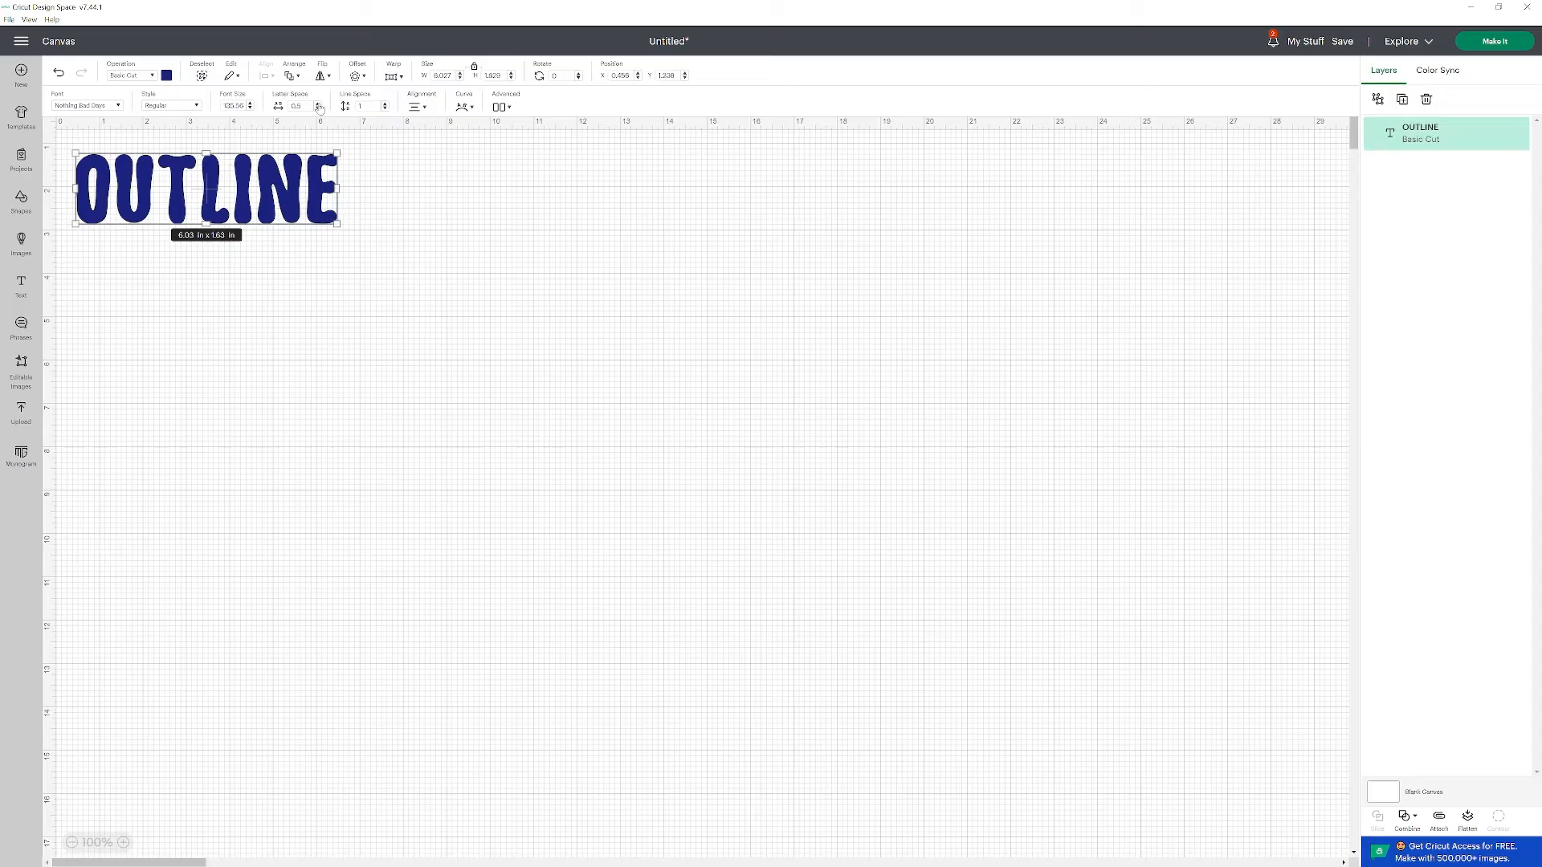
left_click(319, 104)
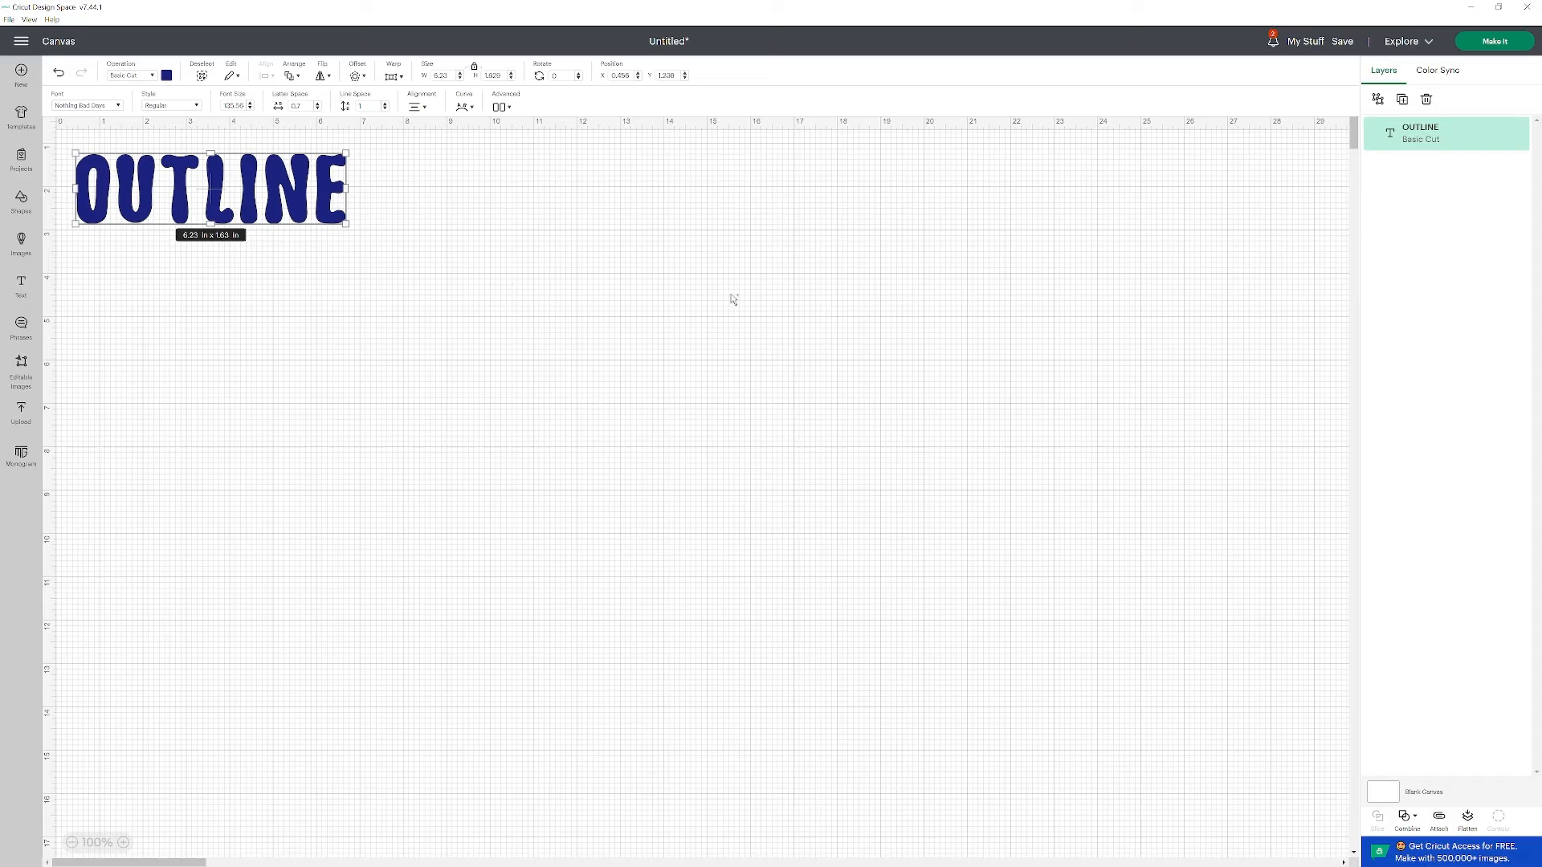
- Duplicate the OUTLINE text, move the copy below the original, and select it
left_click(1401, 98)
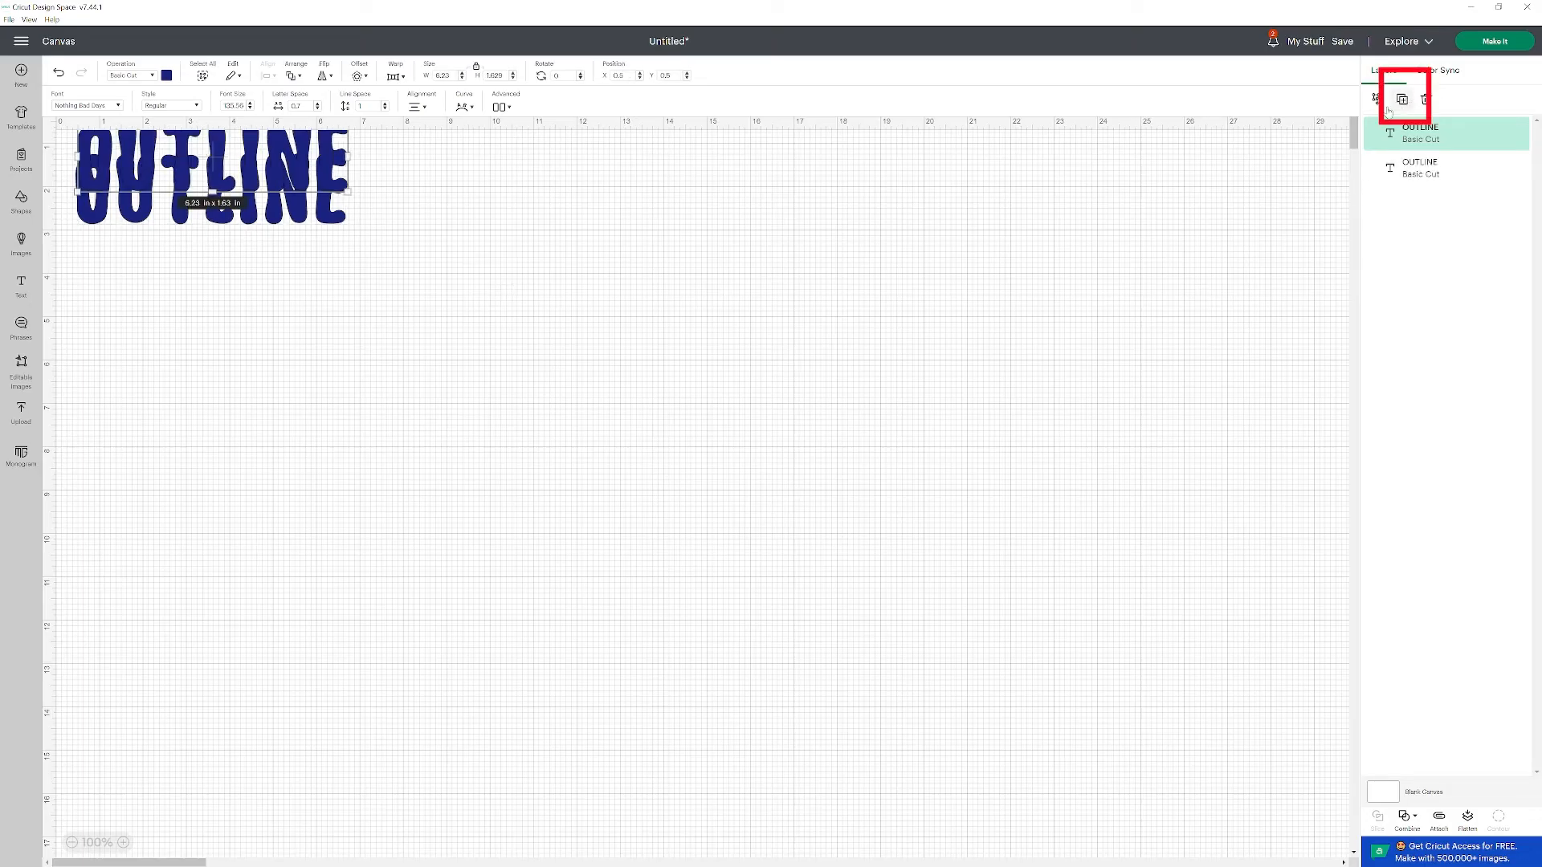
left_click(1400, 98)
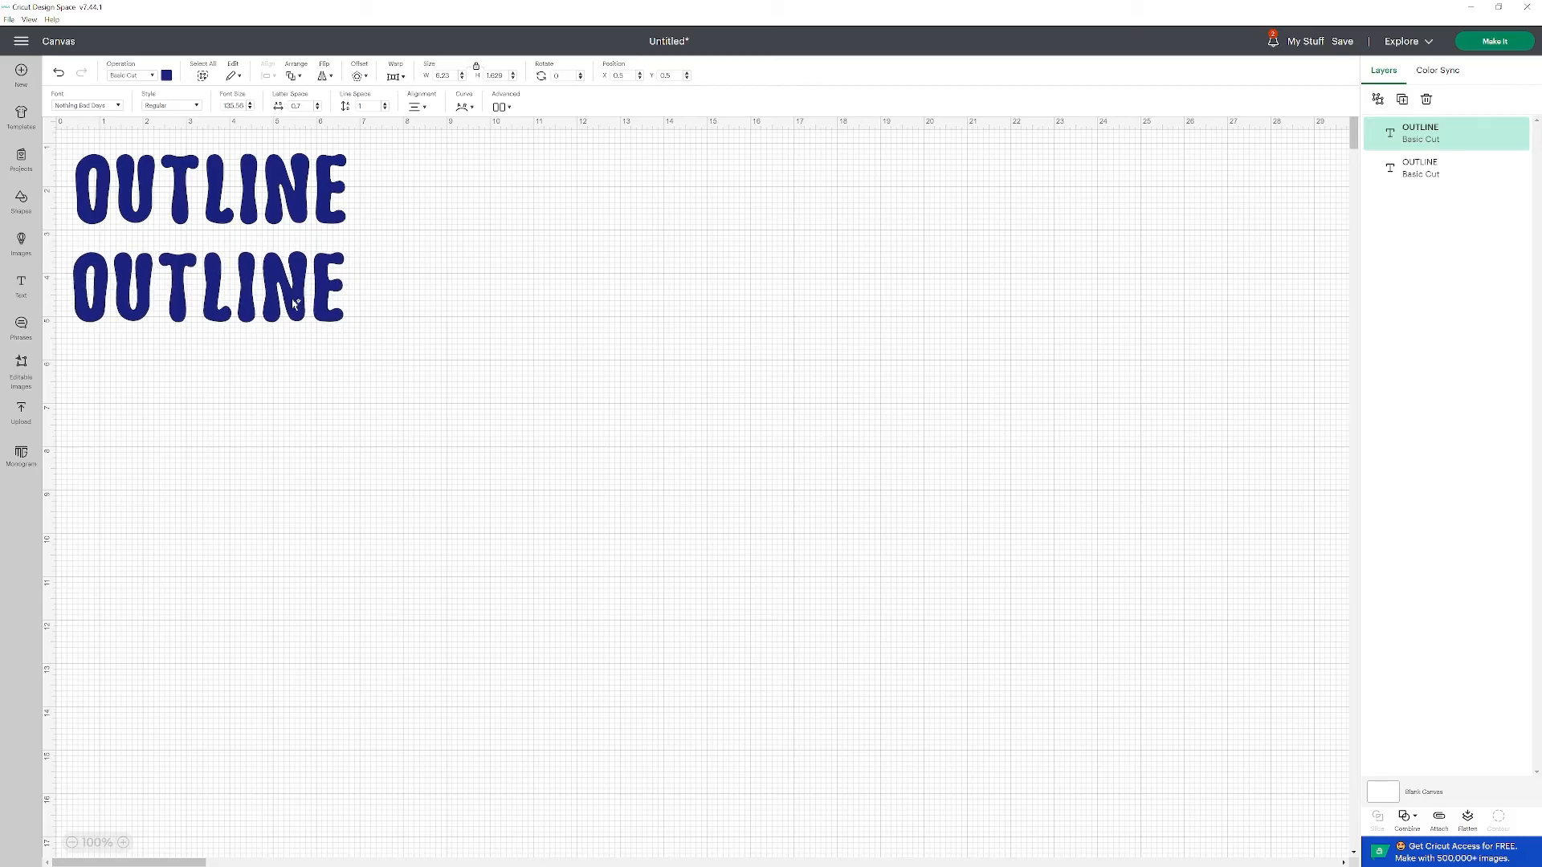
left_click(207, 287)
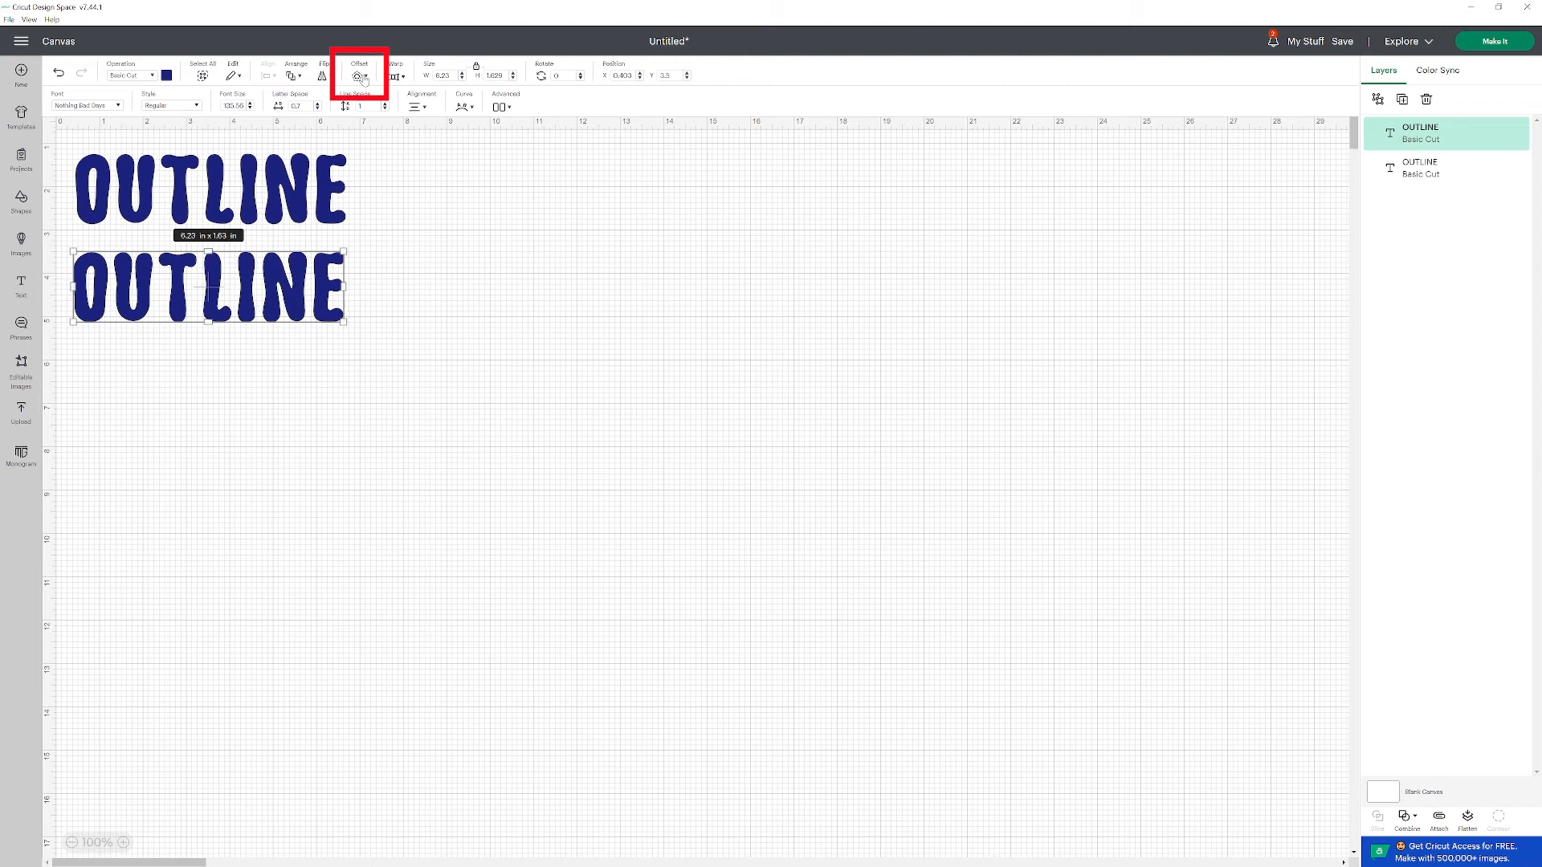
- Apply a 0.042 in rounded, welded offset around the lower OUTLINE copy
left_click(359, 74)
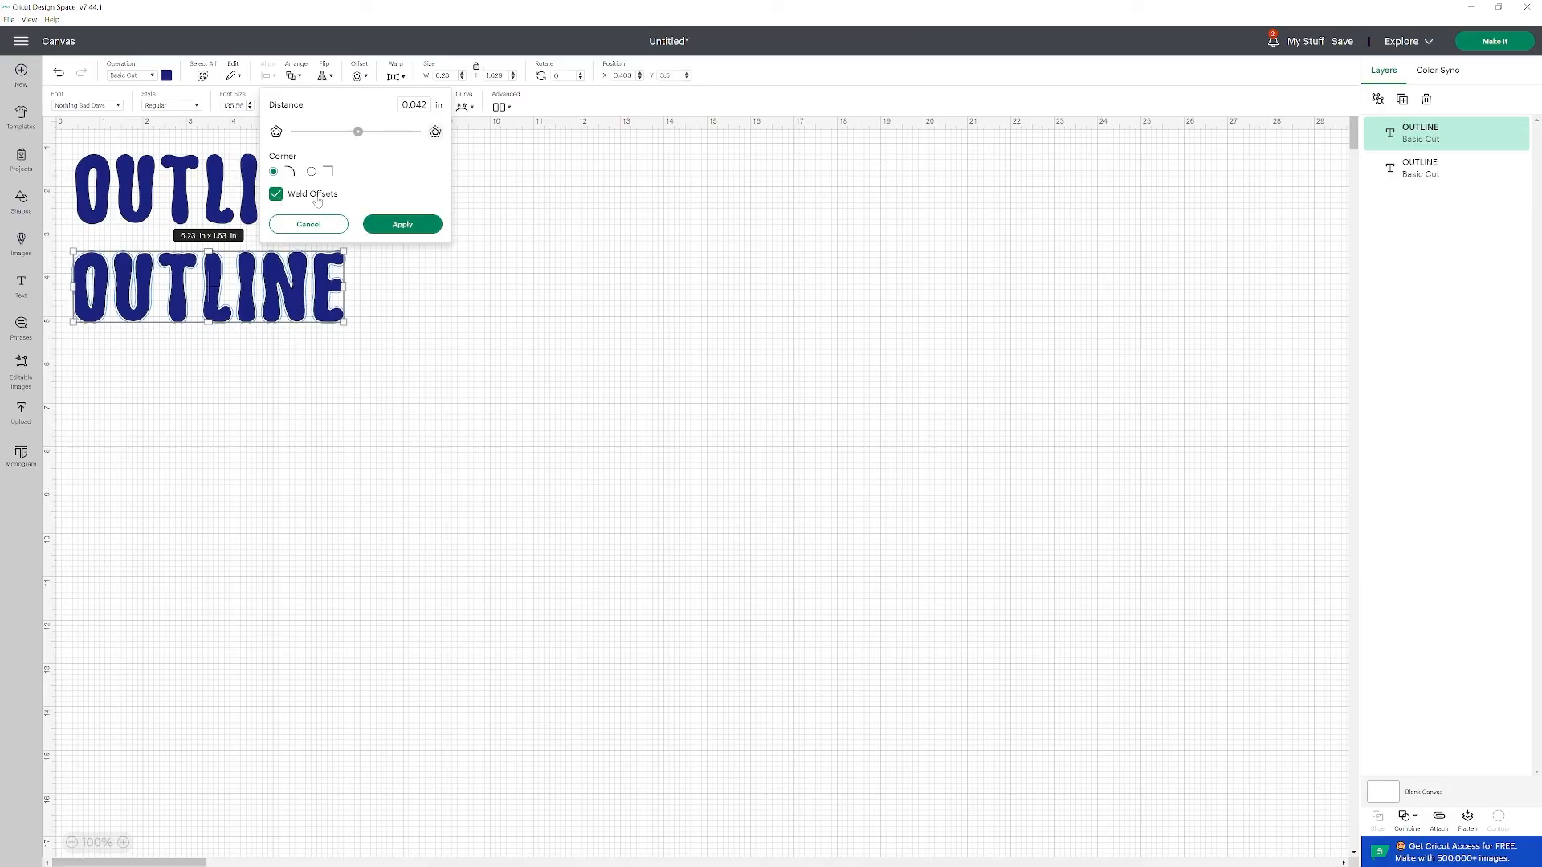
mouse_move(310, 207)
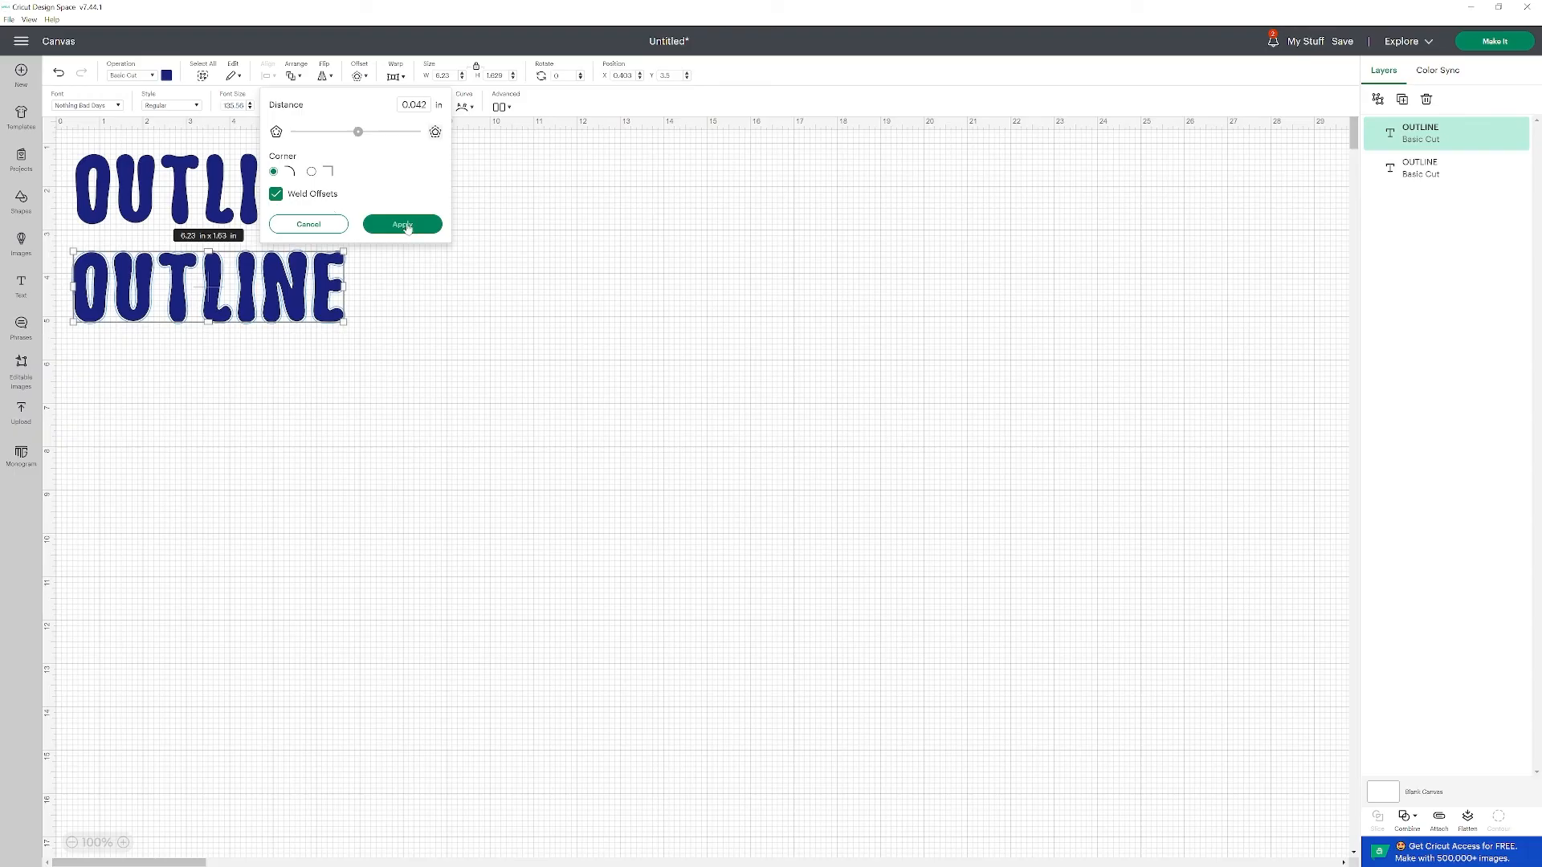
left_click(401, 223)
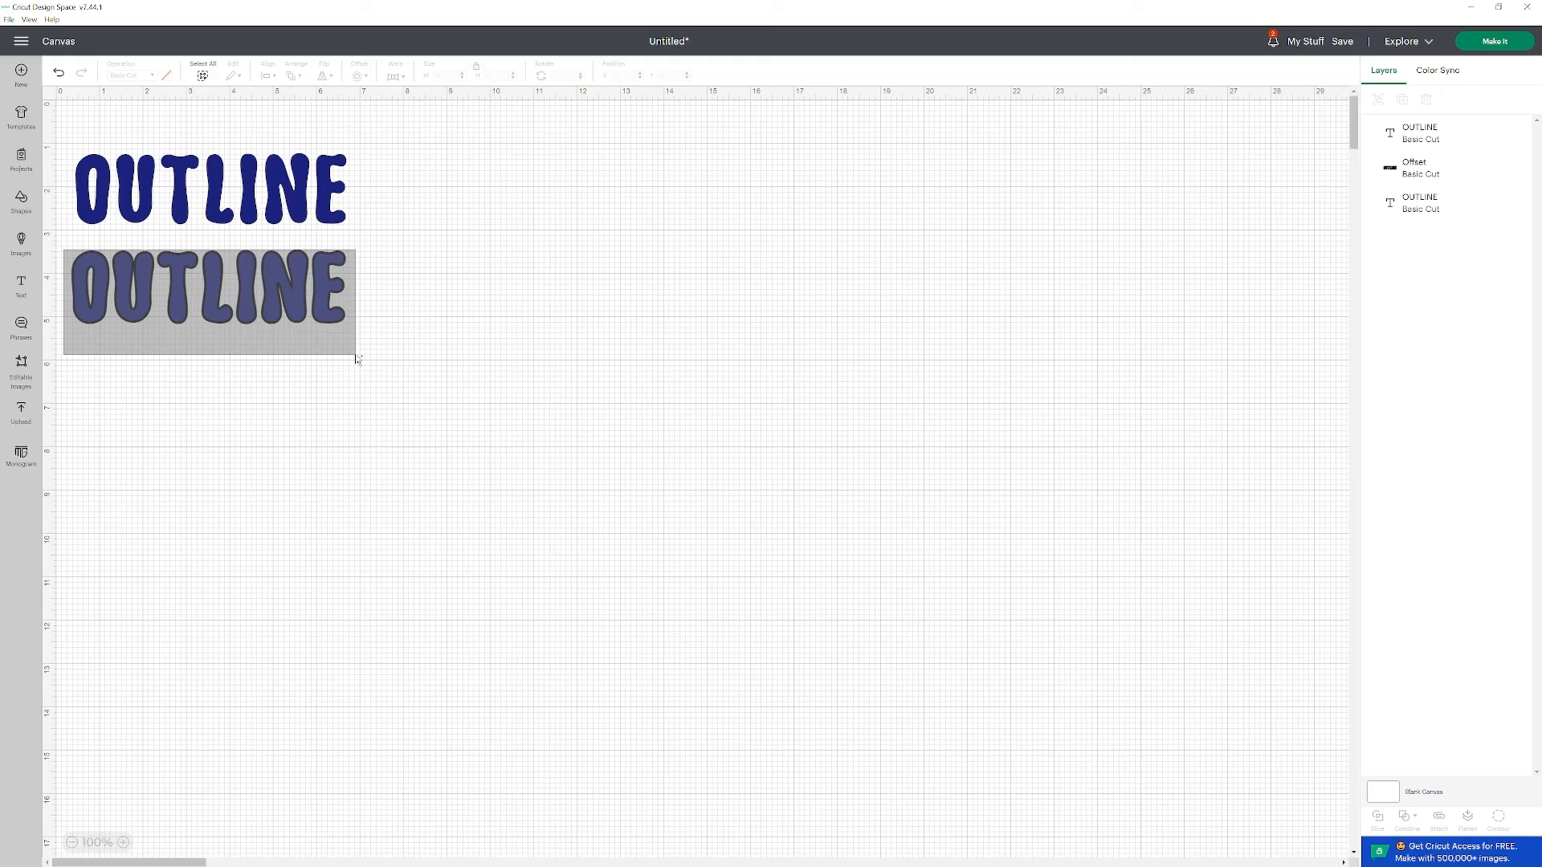
- Select the lower OUTLINE text together with its offset outline
left_click(206, 290)
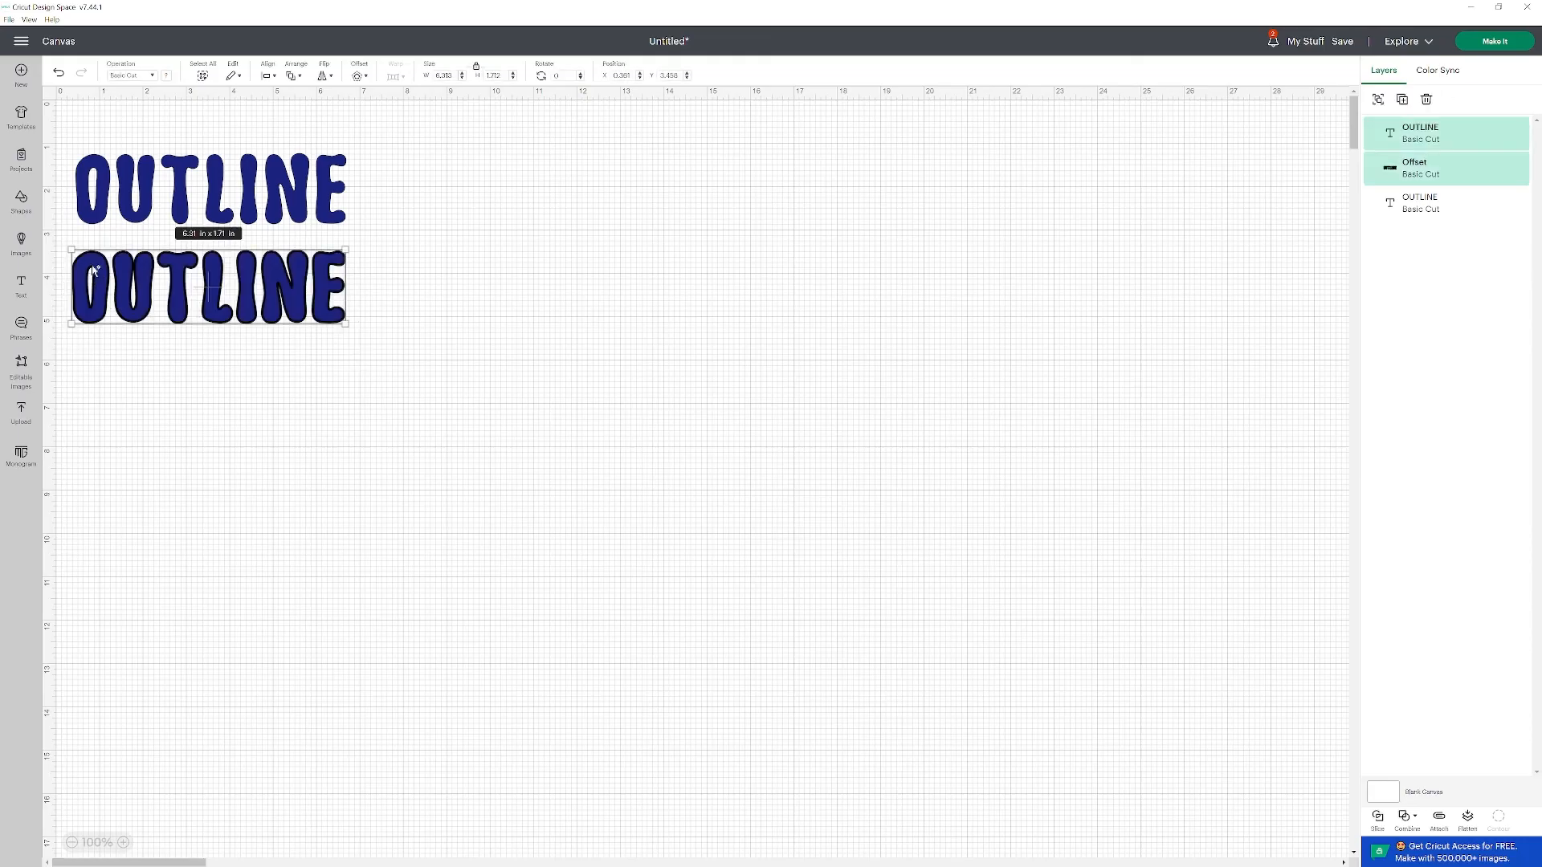
mouse_move(753, 413)
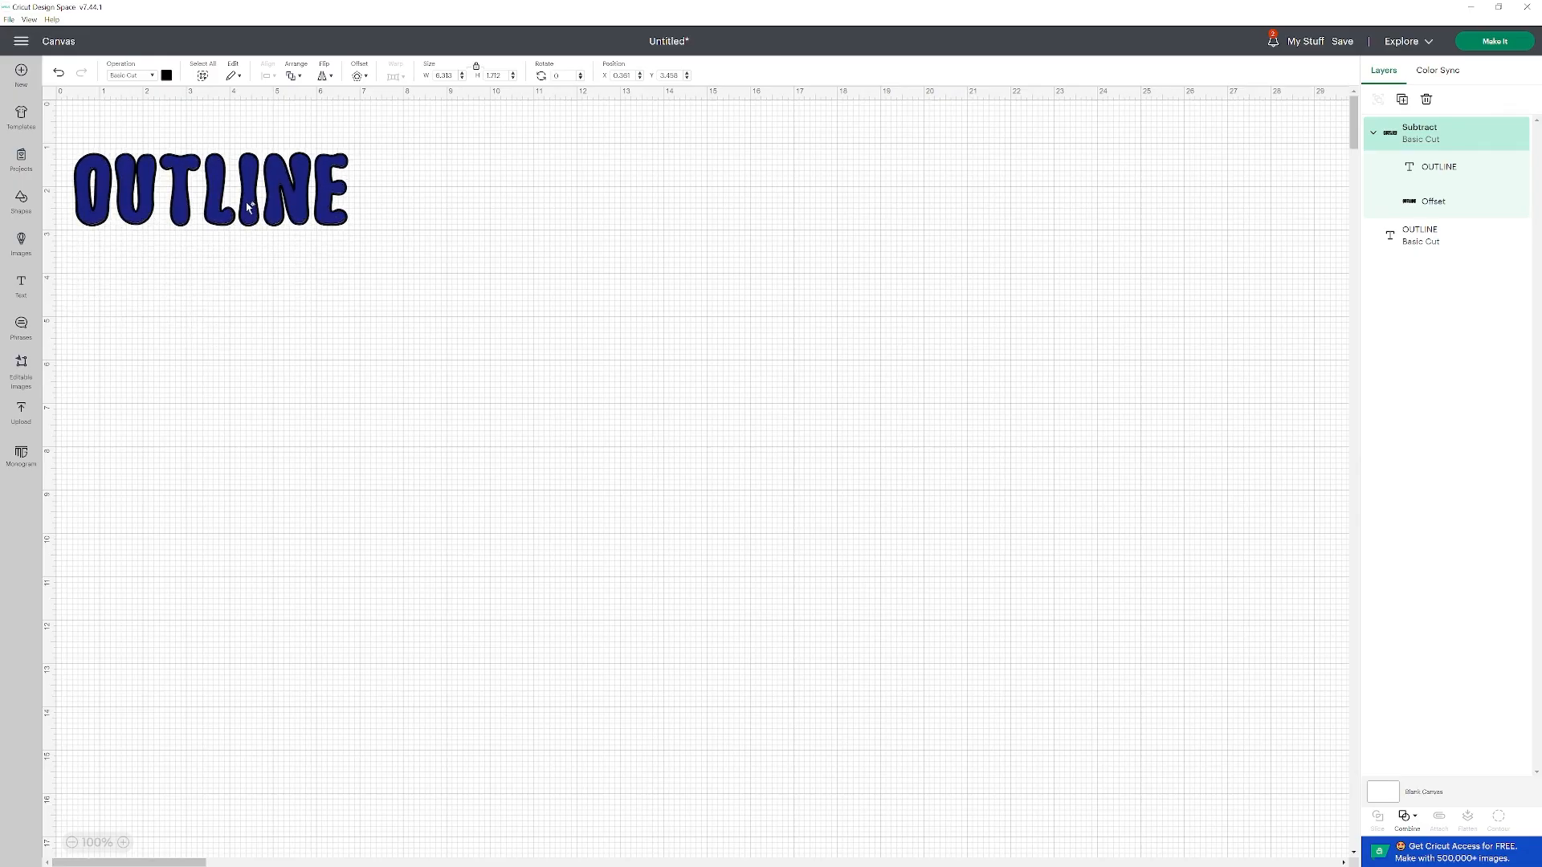
- Drop the black Subtract outline centred over the original navy OUTLINE letters
left_click(209, 187)
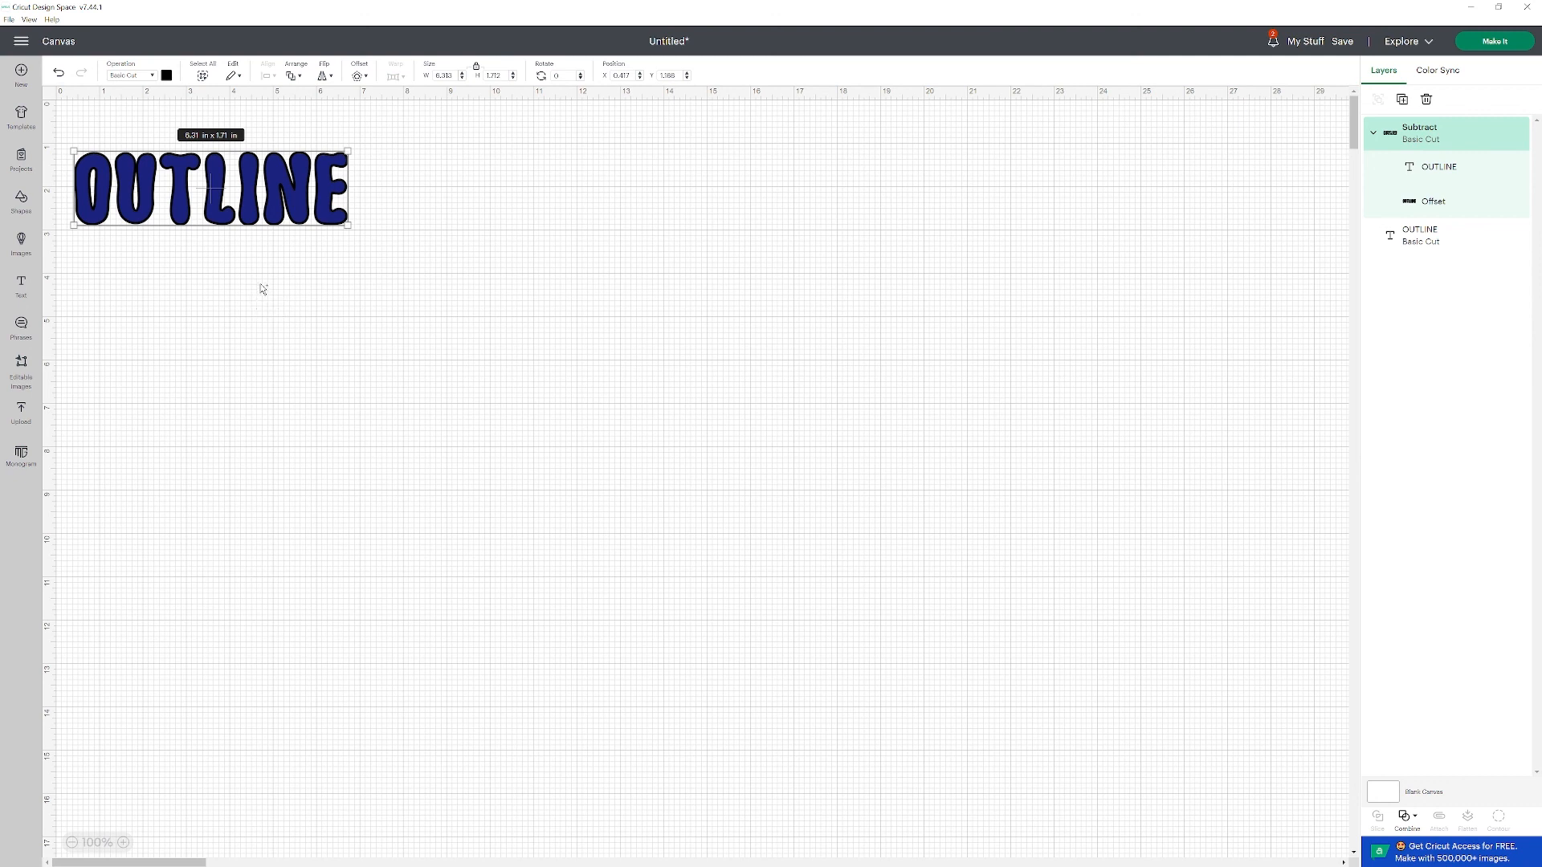
mouse_move(315, 295)
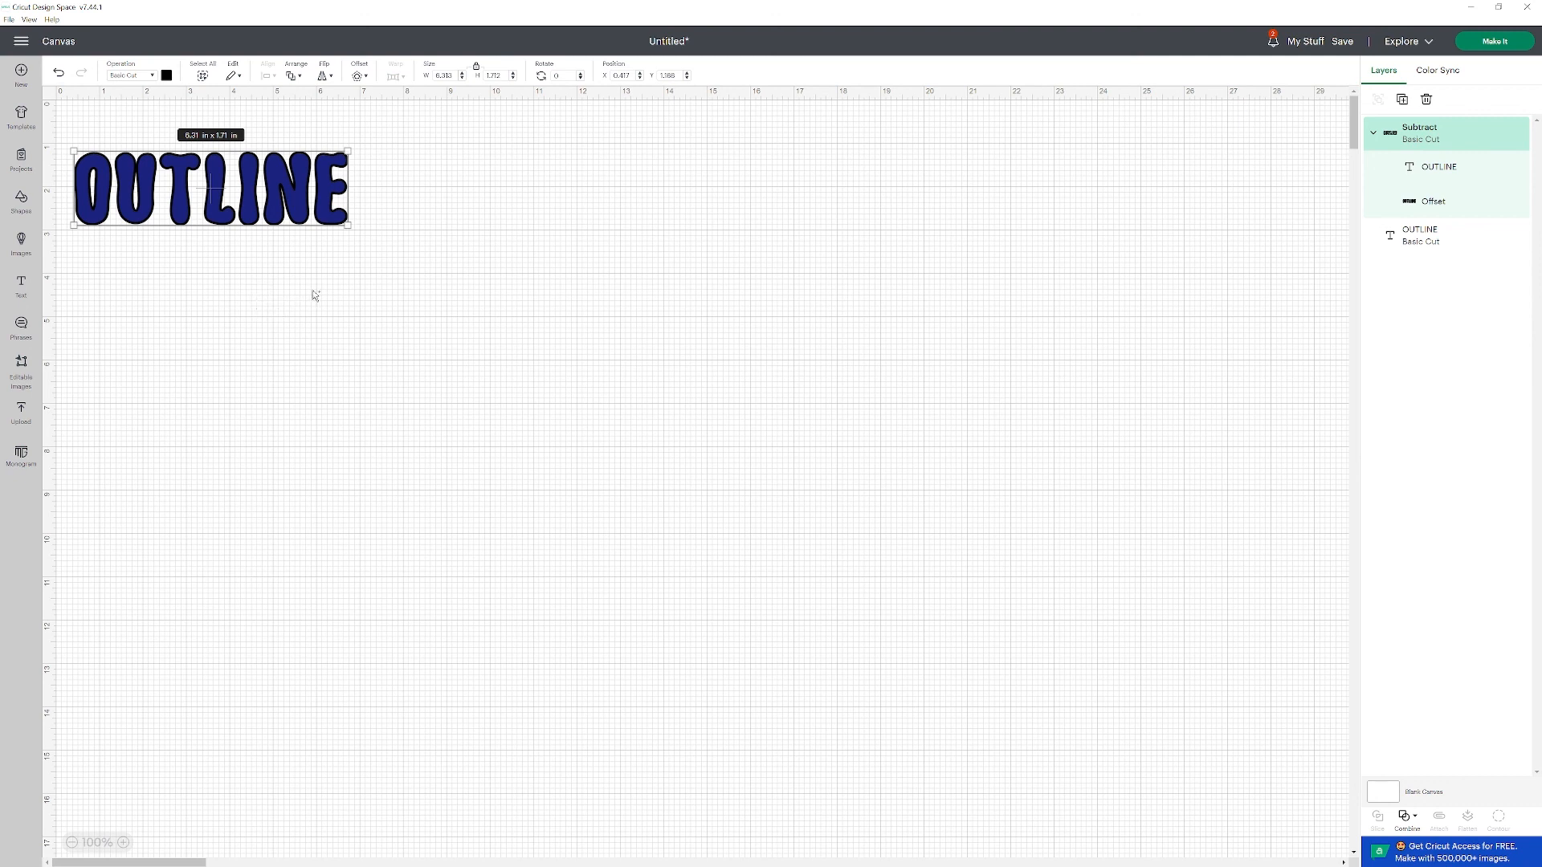